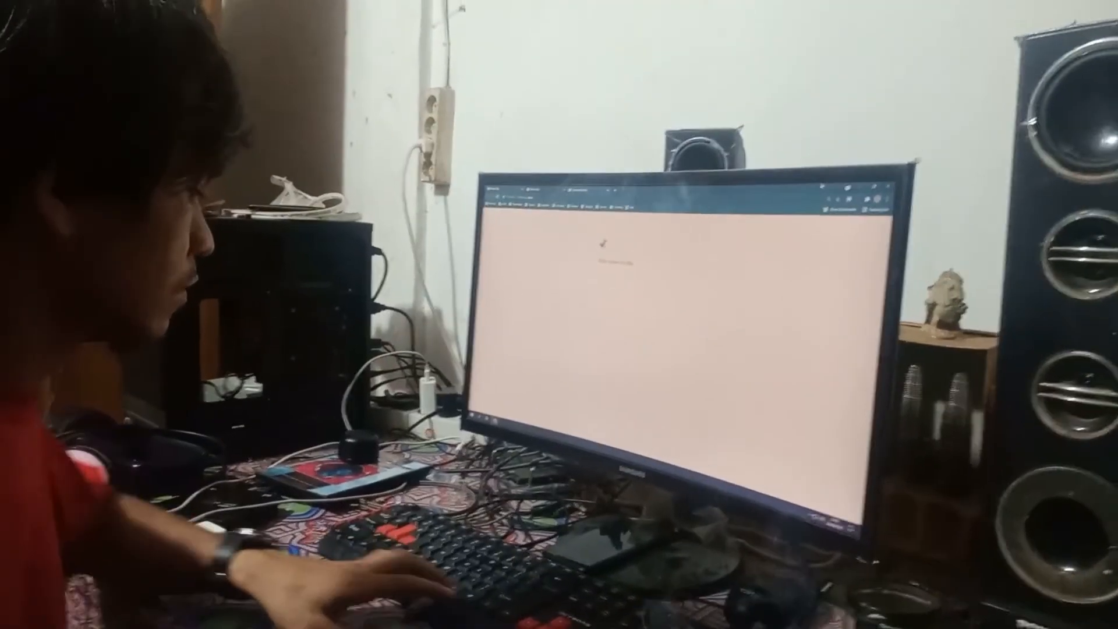
Step: Close the chrome://dino game tab, leaving only the New Tab page
{"action": "key", "text": "space"}
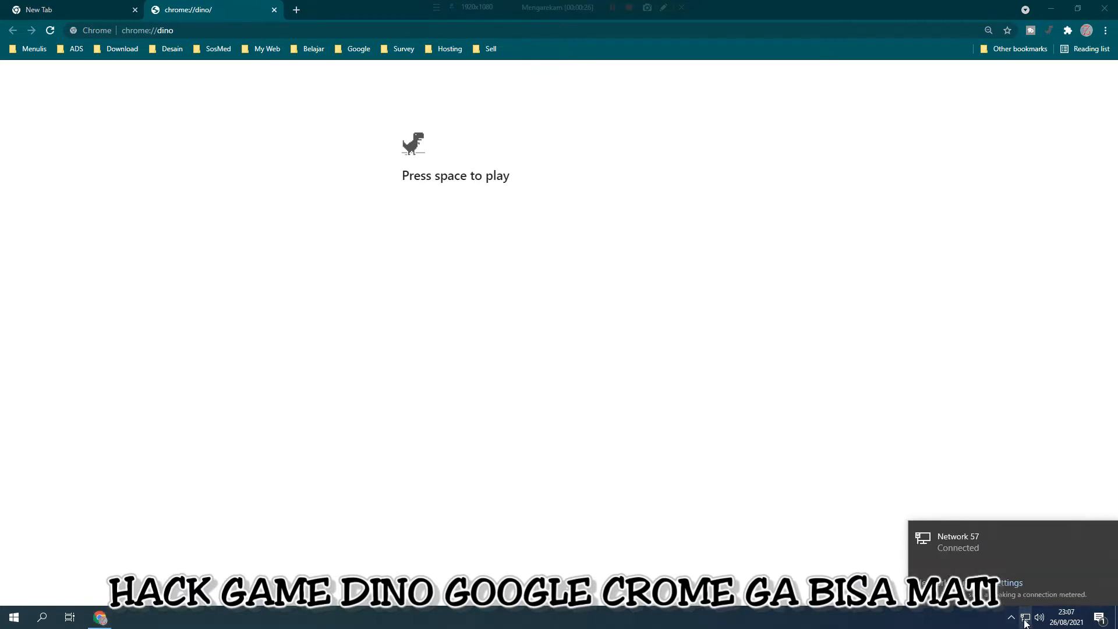
{"action": "mouse_move", "coordinate": [757, 487]}
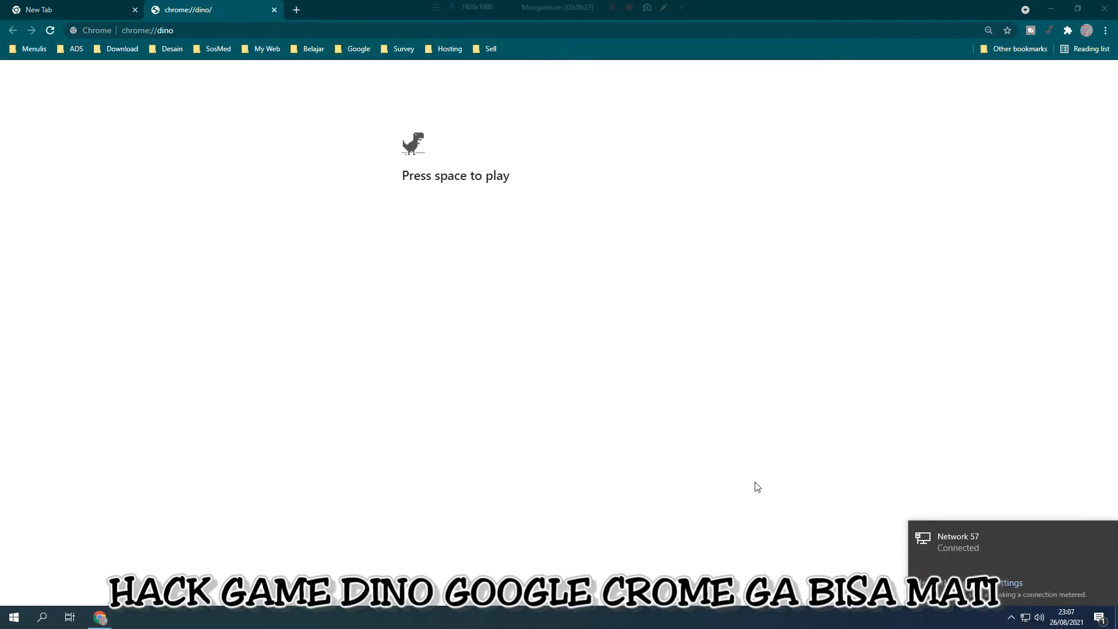
{"action": "mouse_move", "coordinate": [264, 164]}
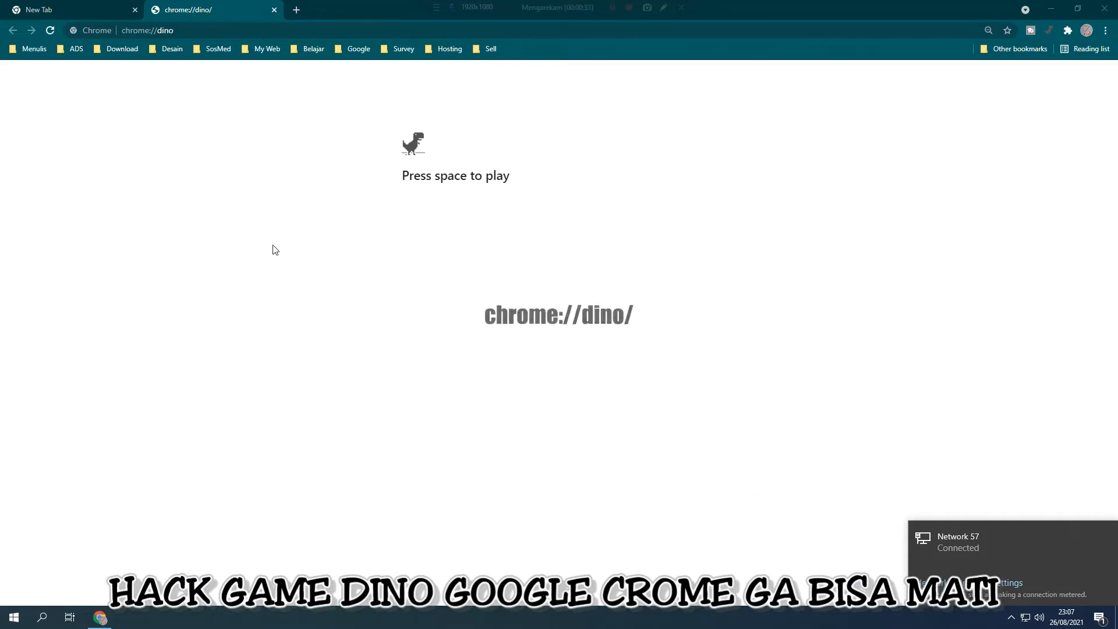
{"action": "left_click", "coordinate": [147, 30]}
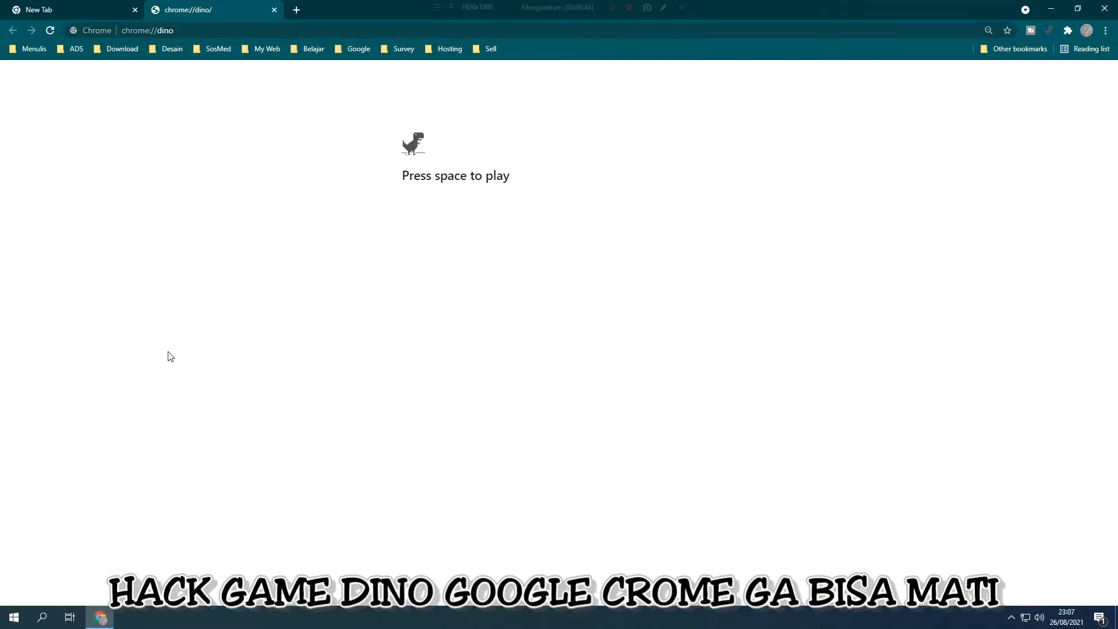
{"action": "key", "text": "space"}
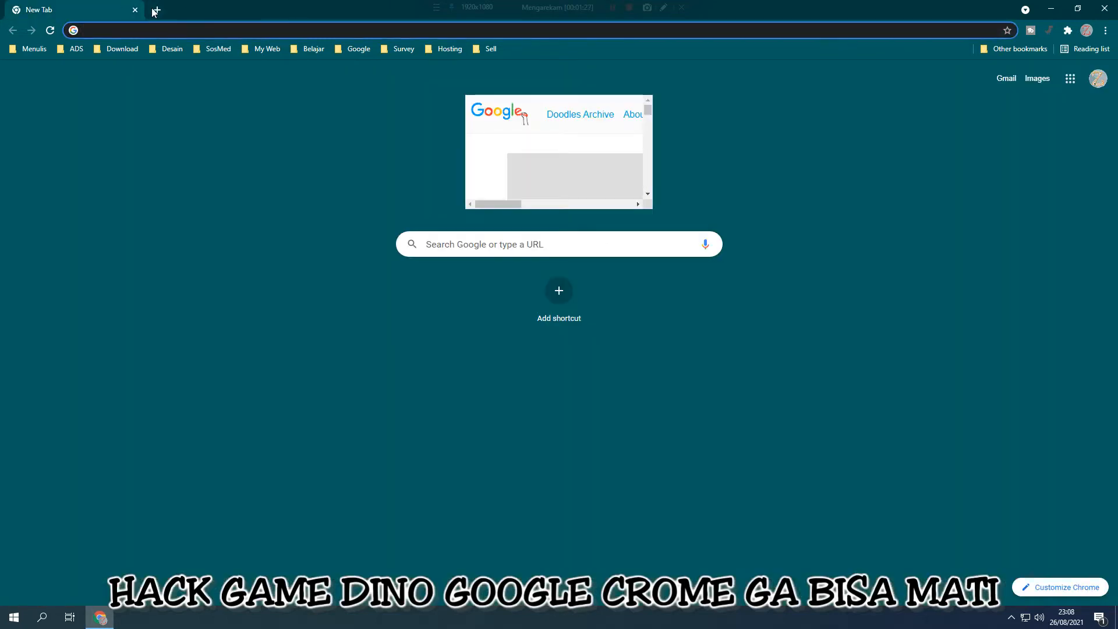
Step: Load chrome://dino in a new tab and close the leftover empty New Tab
{"action": "left_click", "coordinate": [156, 9]}
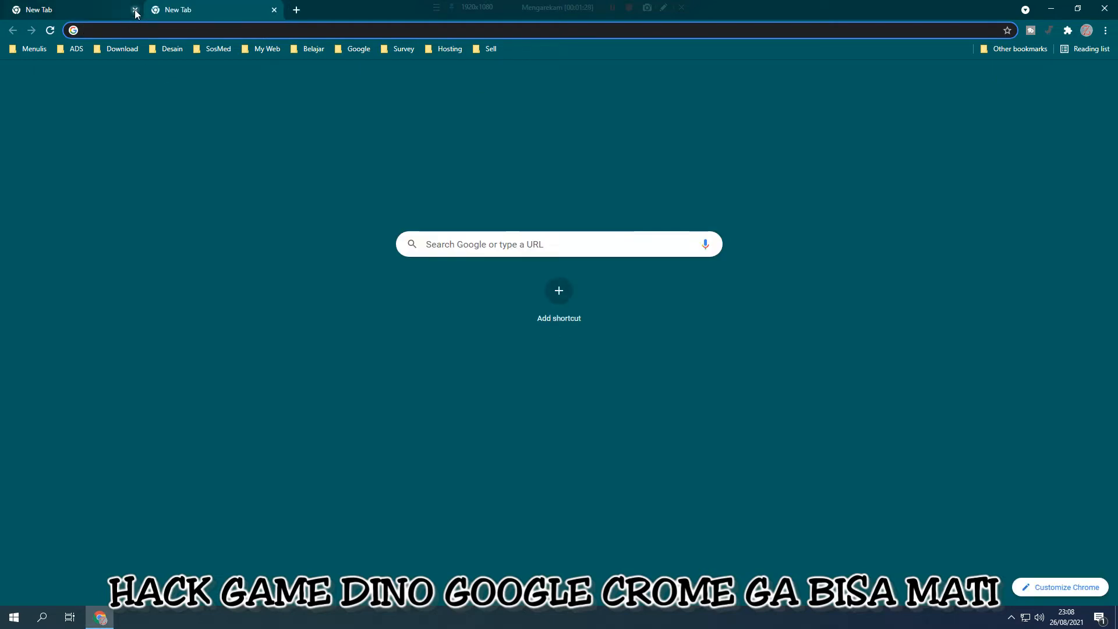
{"action": "left_click", "coordinate": [134, 9]}
{"action": "type", "text": "chrome://dino"}
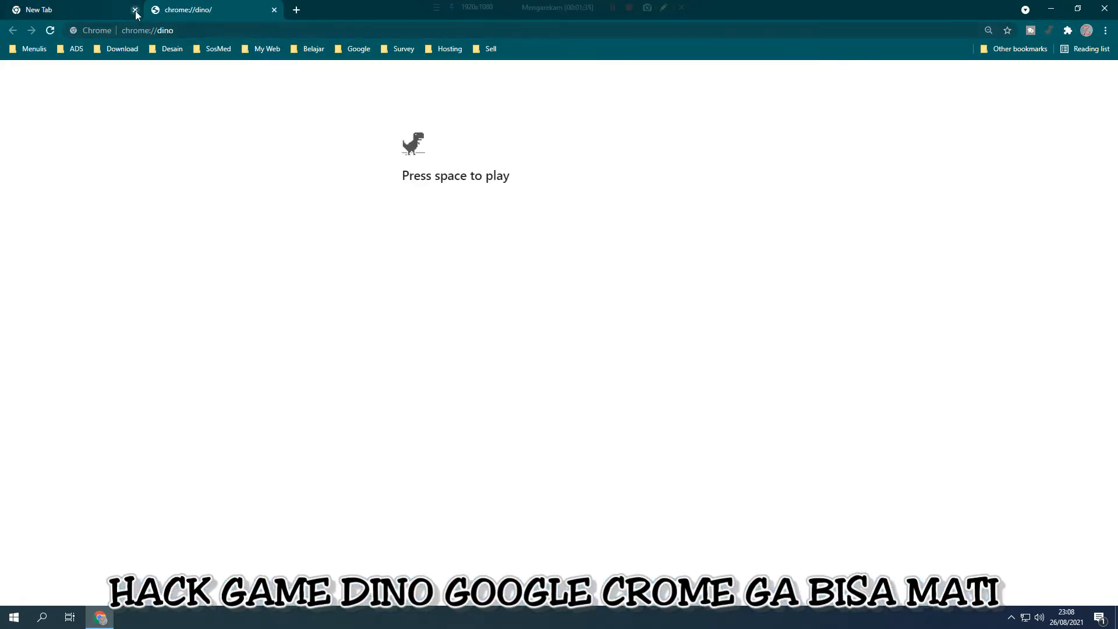
{"action": "left_click", "coordinate": [135, 10]}
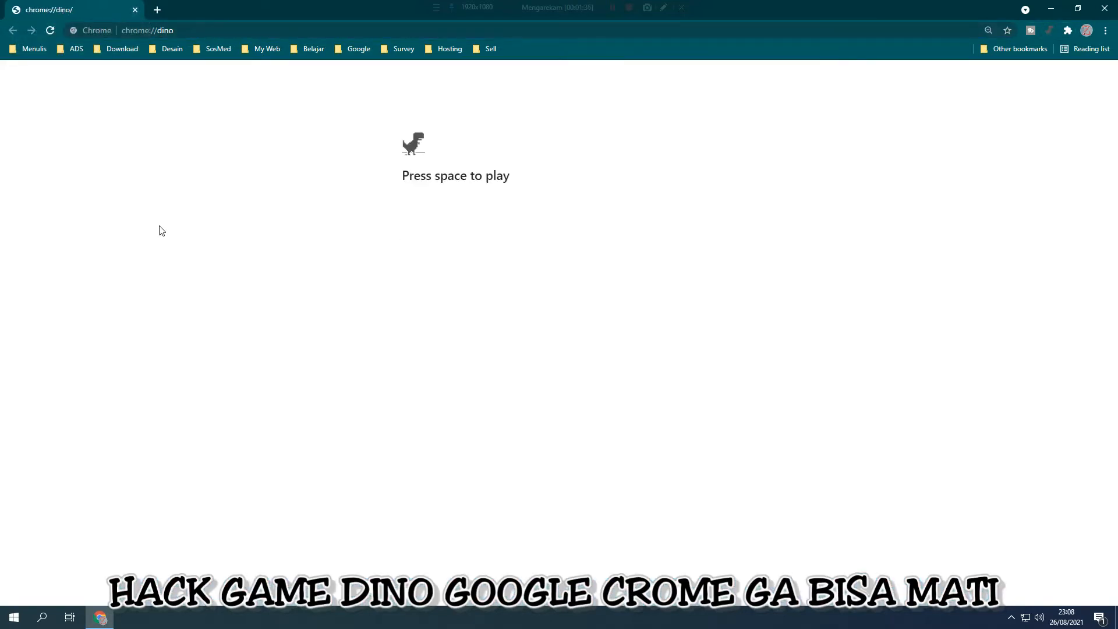
{"action": "mouse_move", "coordinate": [336, 257]}
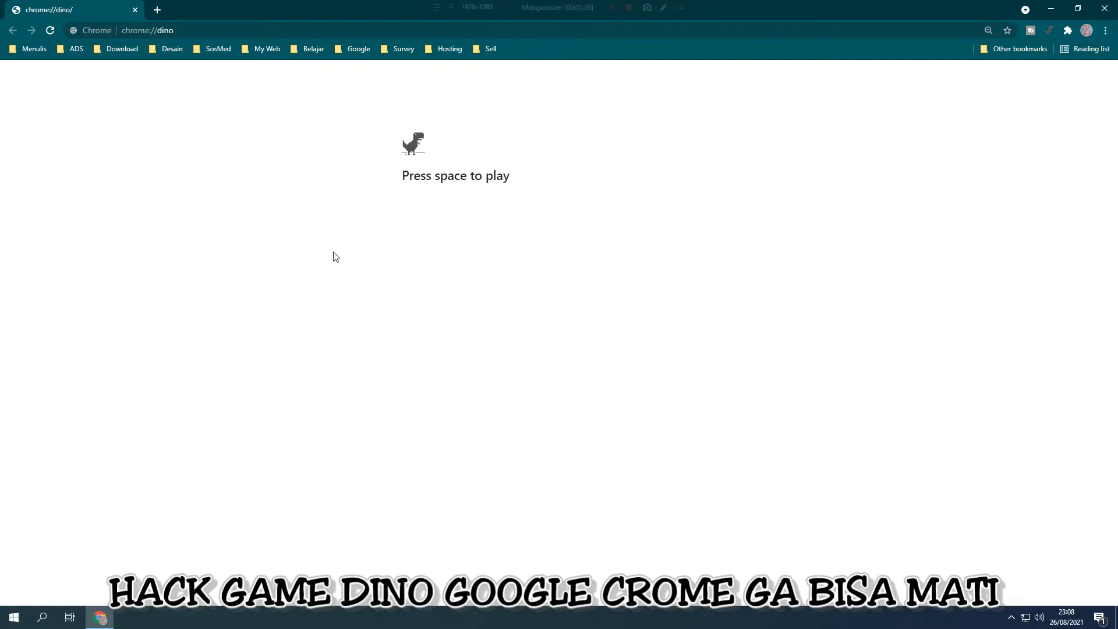
{"action": "mouse_move", "coordinate": [847, 98]}
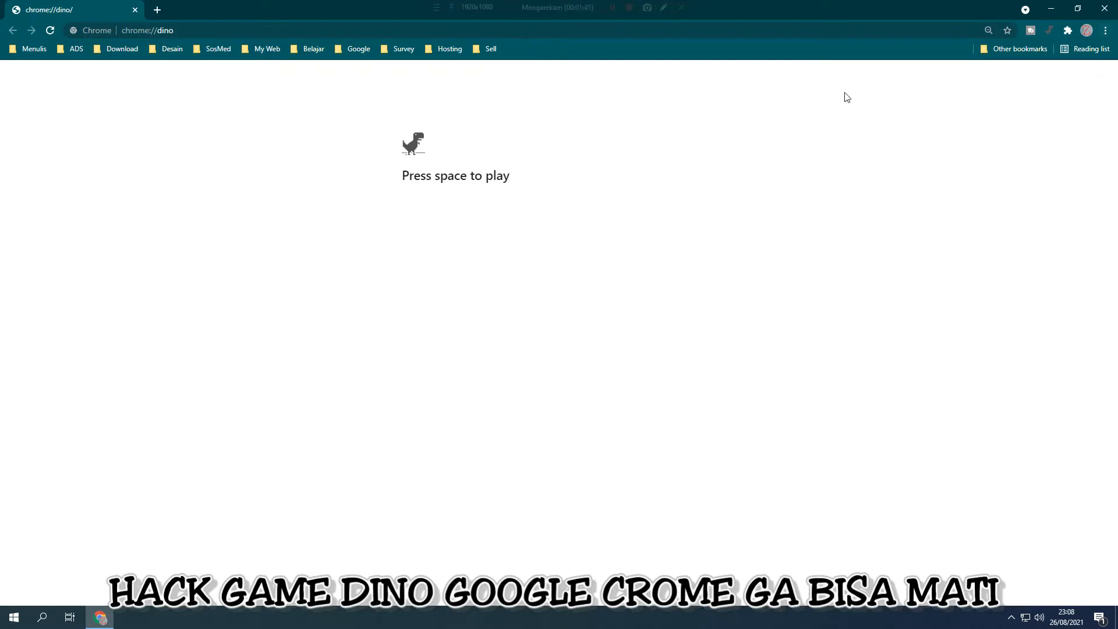
{"action": "mouse_move", "coordinate": [776, 326]}
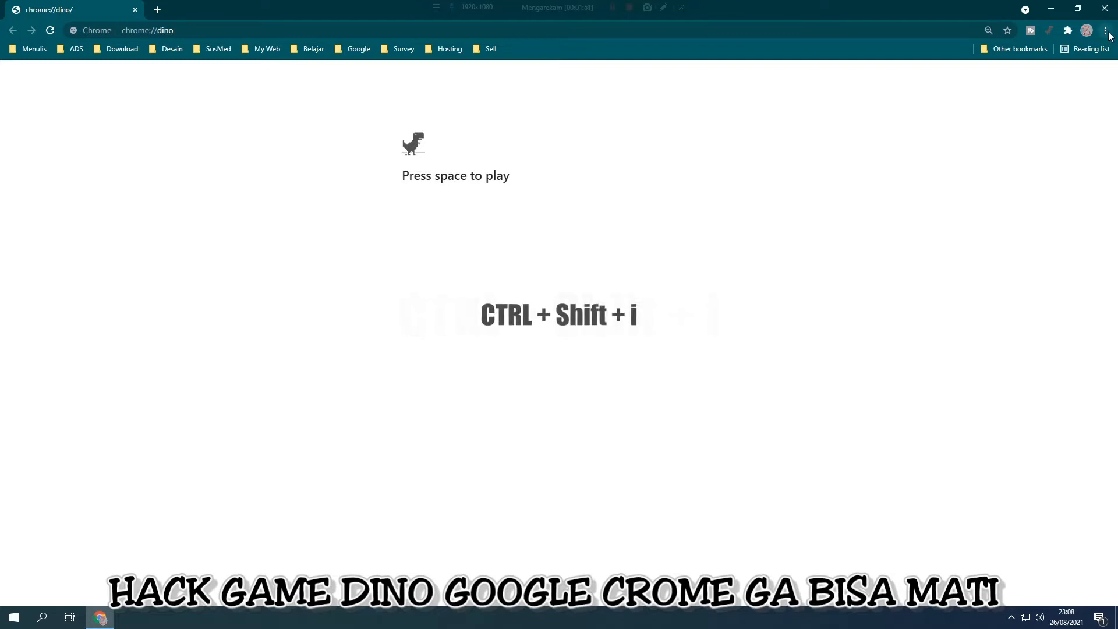
Step: Open Developer tools from the More tools menu to show the Console
{"action": "left_click", "coordinate": [1108, 30]}
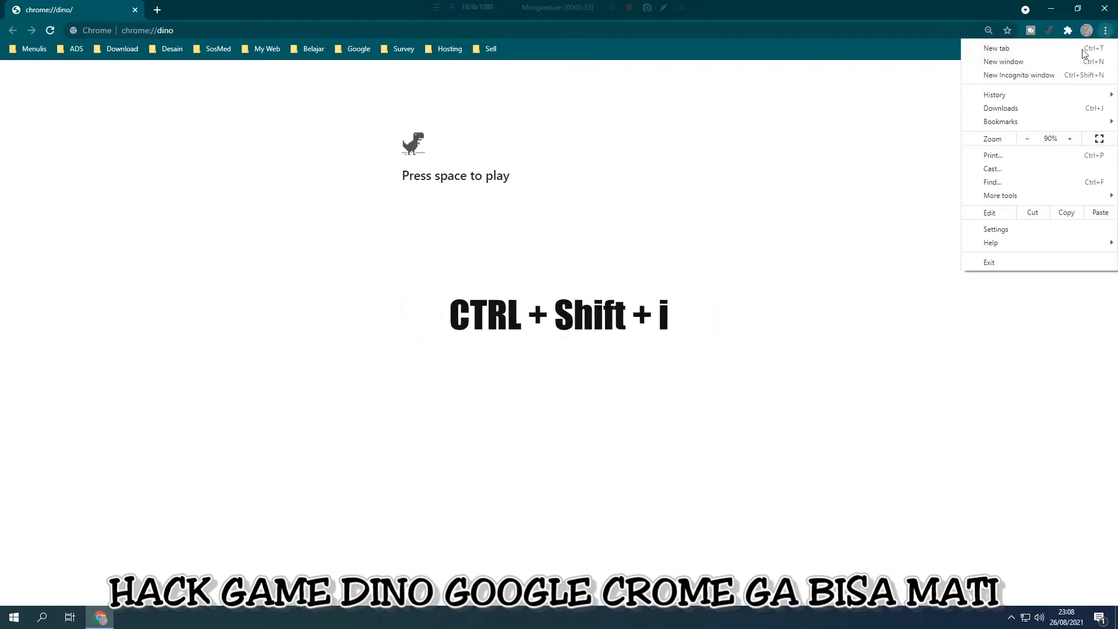
{"action": "left_click", "coordinate": [1001, 196]}
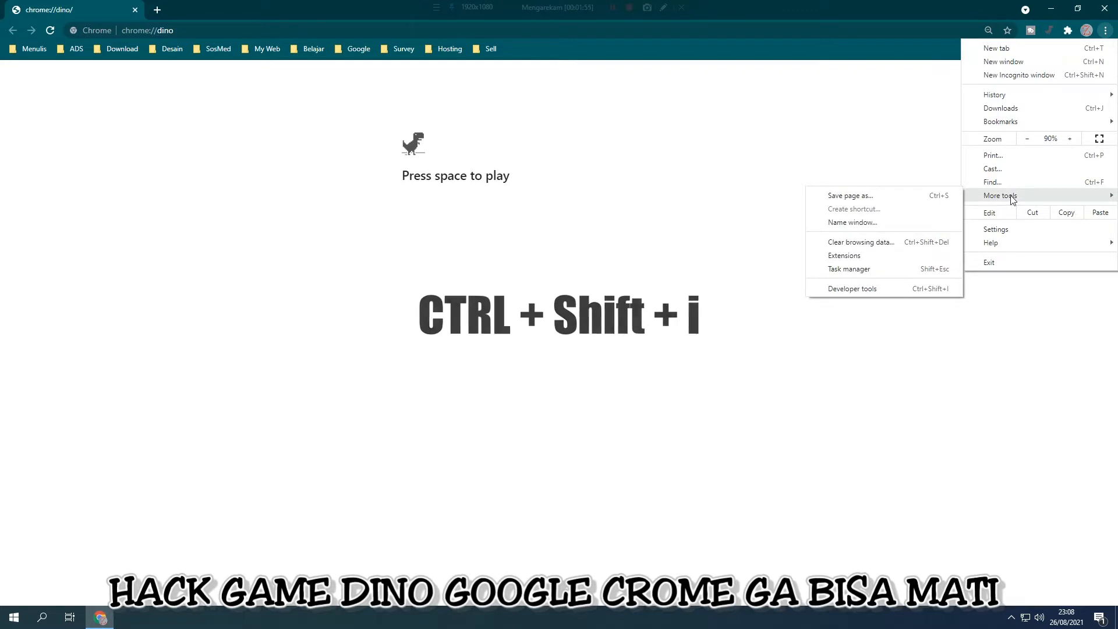
{"action": "mouse_move", "coordinate": [852, 288]}
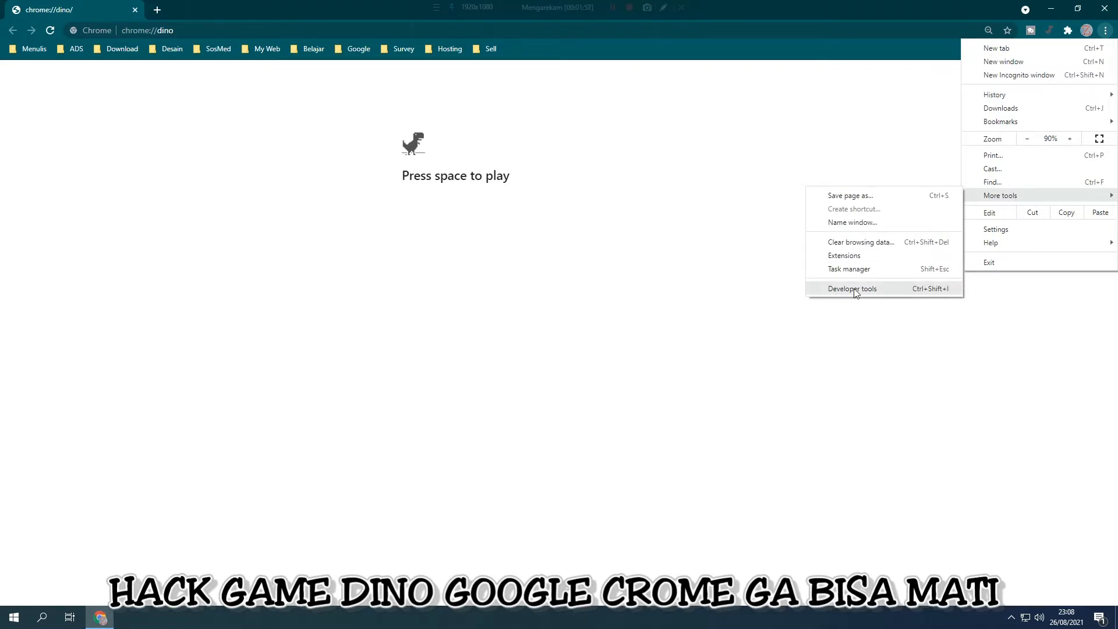
{"action": "mouse_move", "coordinate": [941, 293]}
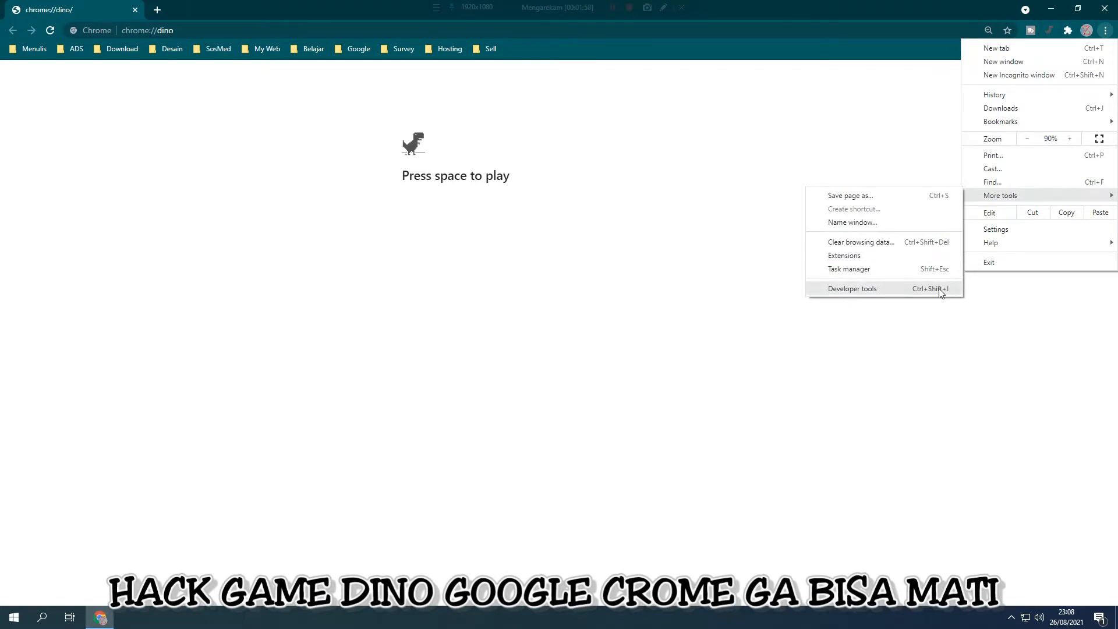
{"action": "left_click", "coordinate": [852, 289]}
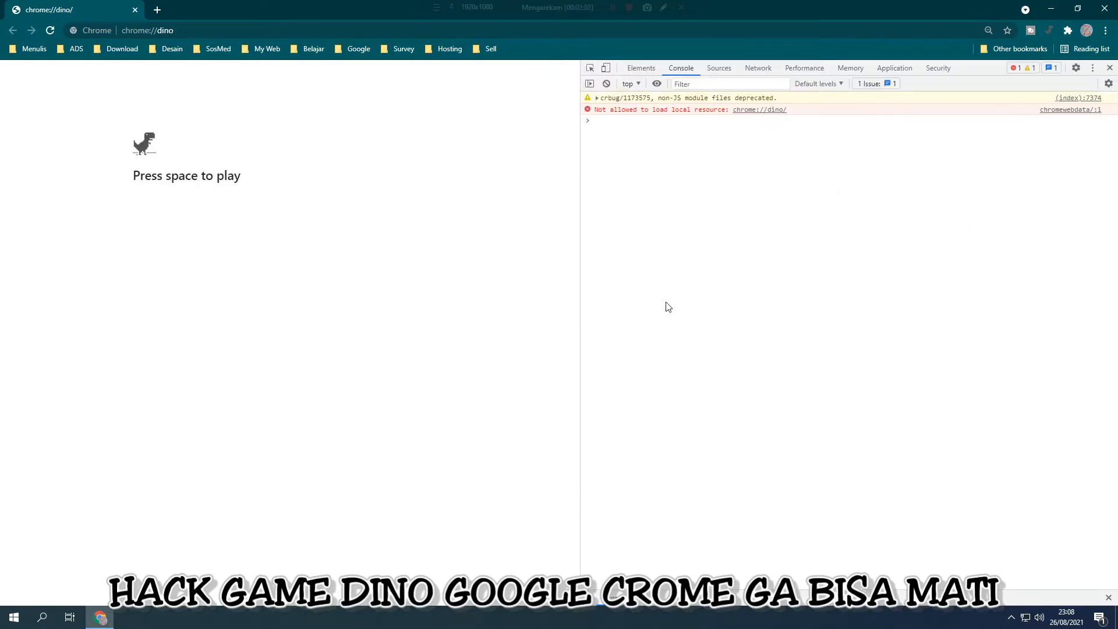
{"action": "mouse_move", "coordinate": [556, 433]}
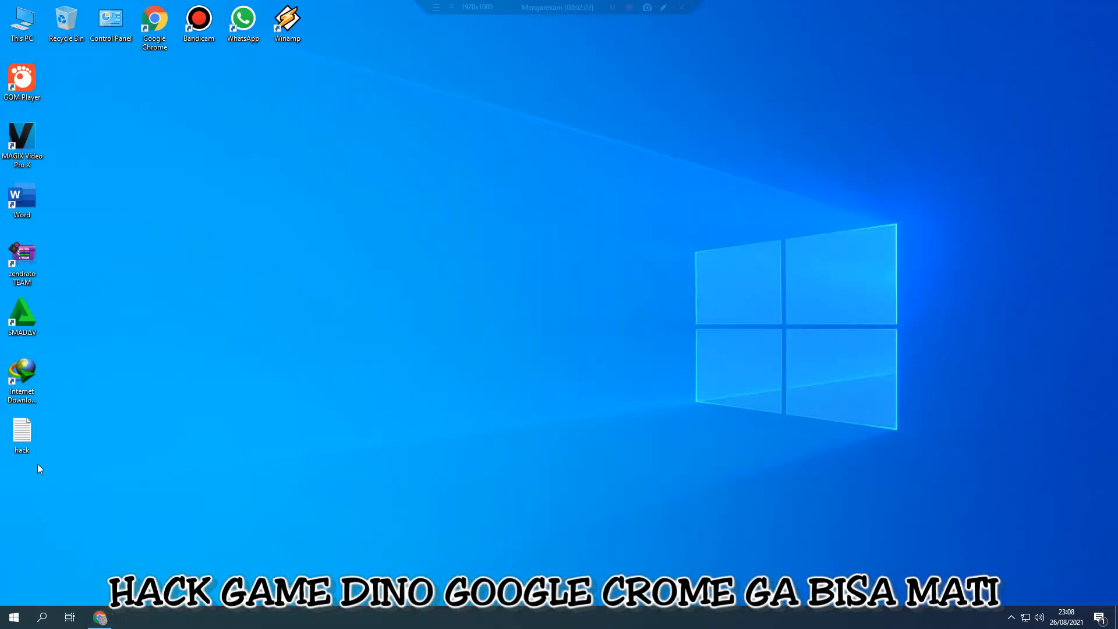
Step: Open the 'hack' text file from the desktop and switch to it
{"action": "double_click", "coordinate": [21, 435]}
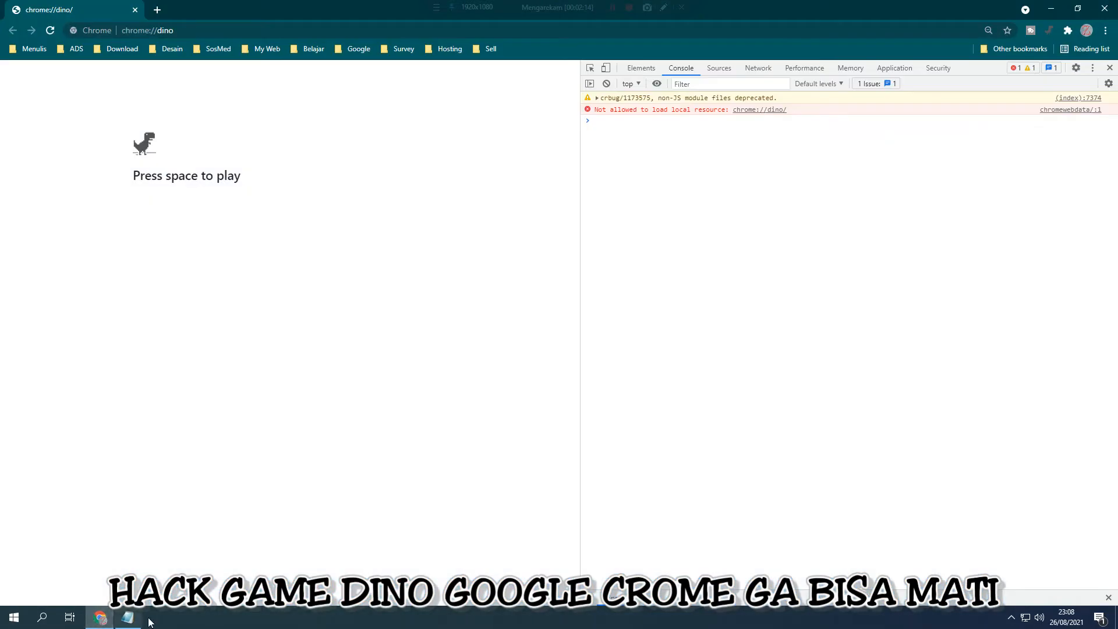
{"action": "left_click", "coordinate": [127, 617]}
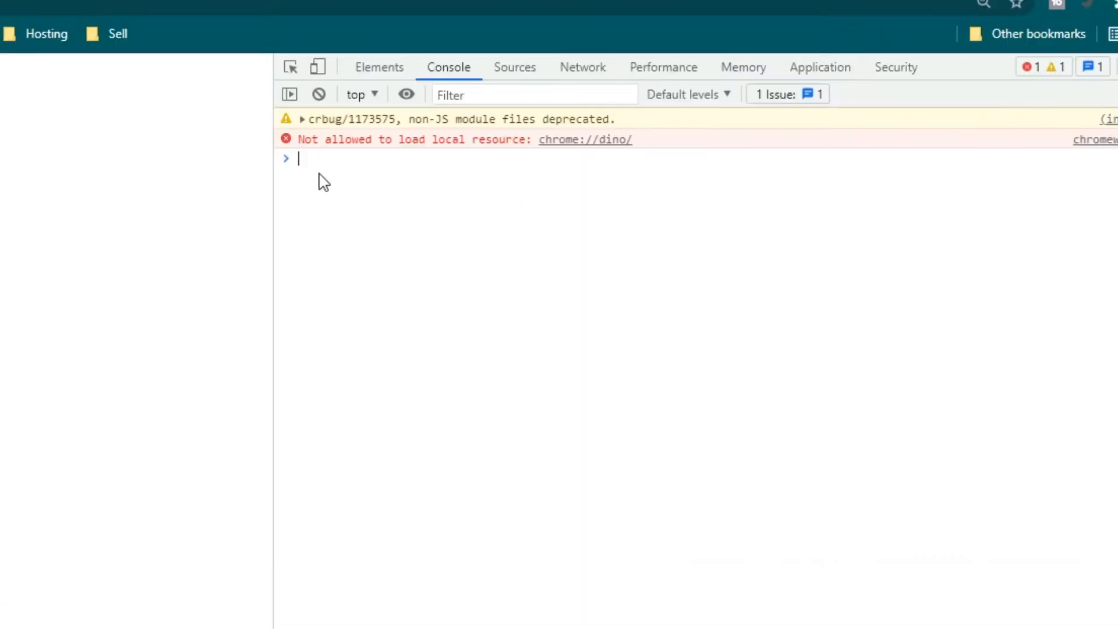
Step: Run 'var original = Runner.prototype.gameOver' in the Console
{"action": "type", "text": "var original = Runner.prototype.gameOver"}
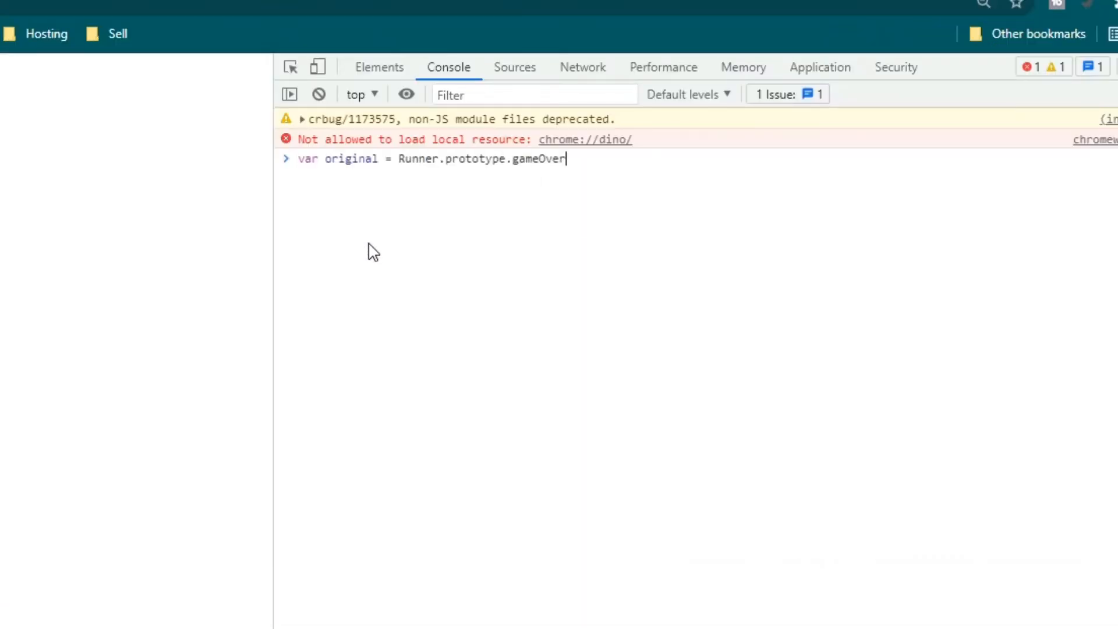
{"action": "key", "text": "Enter"}
{"action": "type", "text": "Runner.prototype.gameOver = function (){}"}
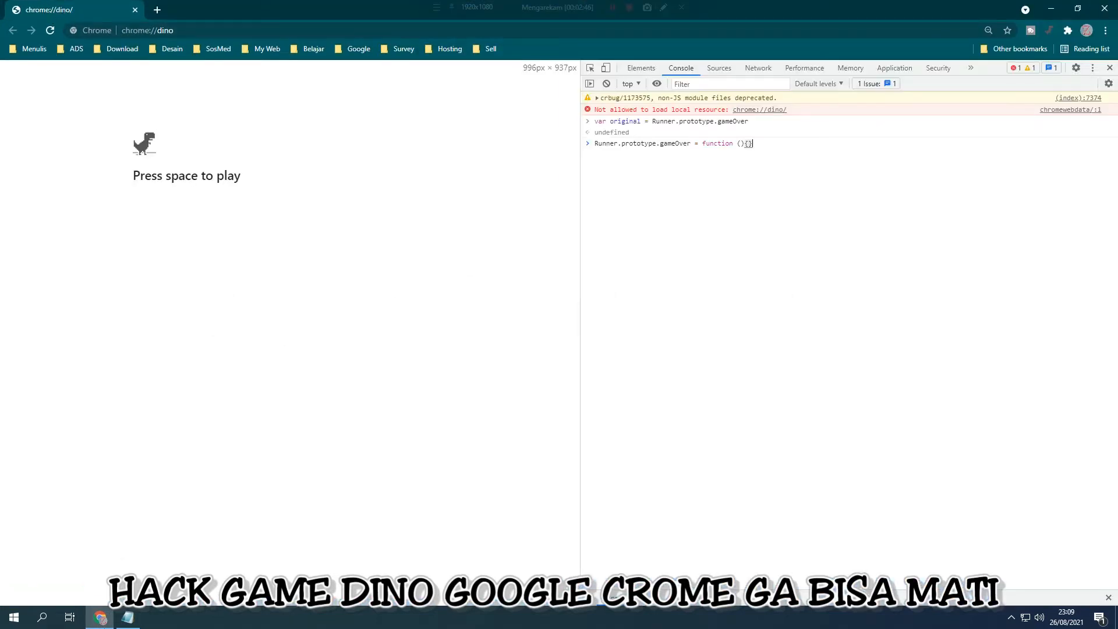
Step: In Elements, expand <head> and change the <title> text to ZENDRATO TEAM
{"action": "left_click", "coordinate": [127, 616]}
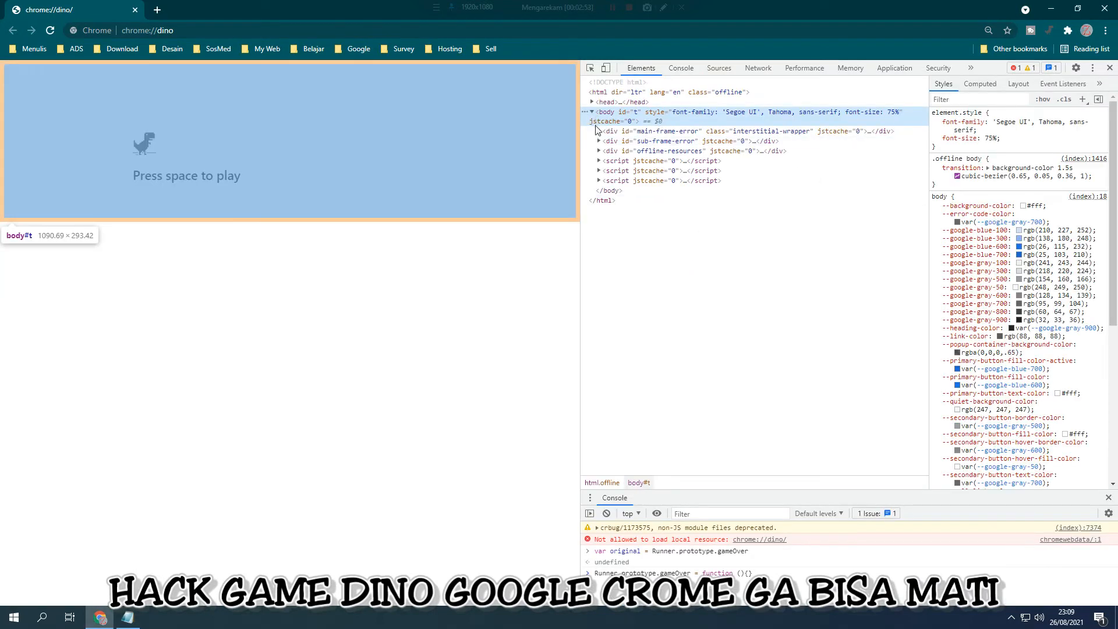
{"action": "left_click", "coordinate": [592, 102]}
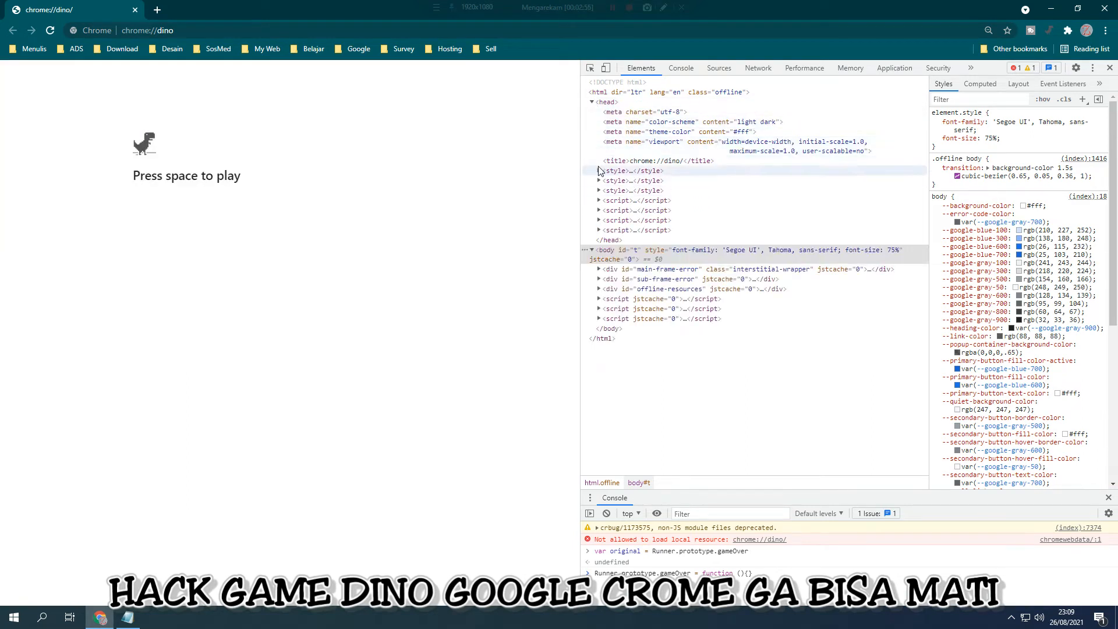
{"action": "left_click", "coordinate": [656, 161]}
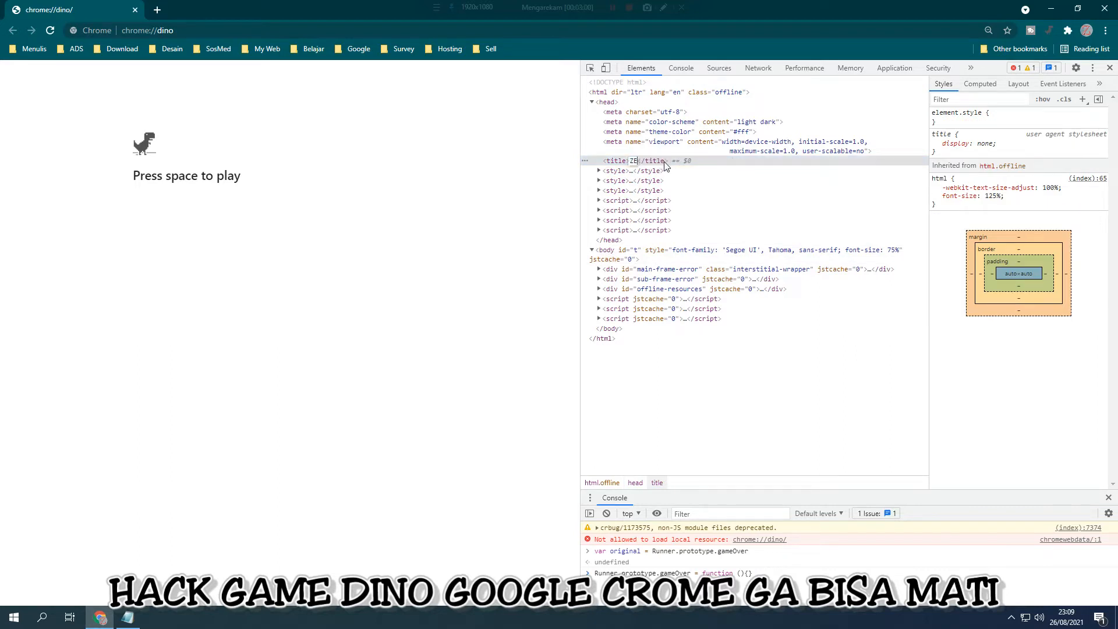
{"action": "type", "text": "ZENDRATO TEAM"}
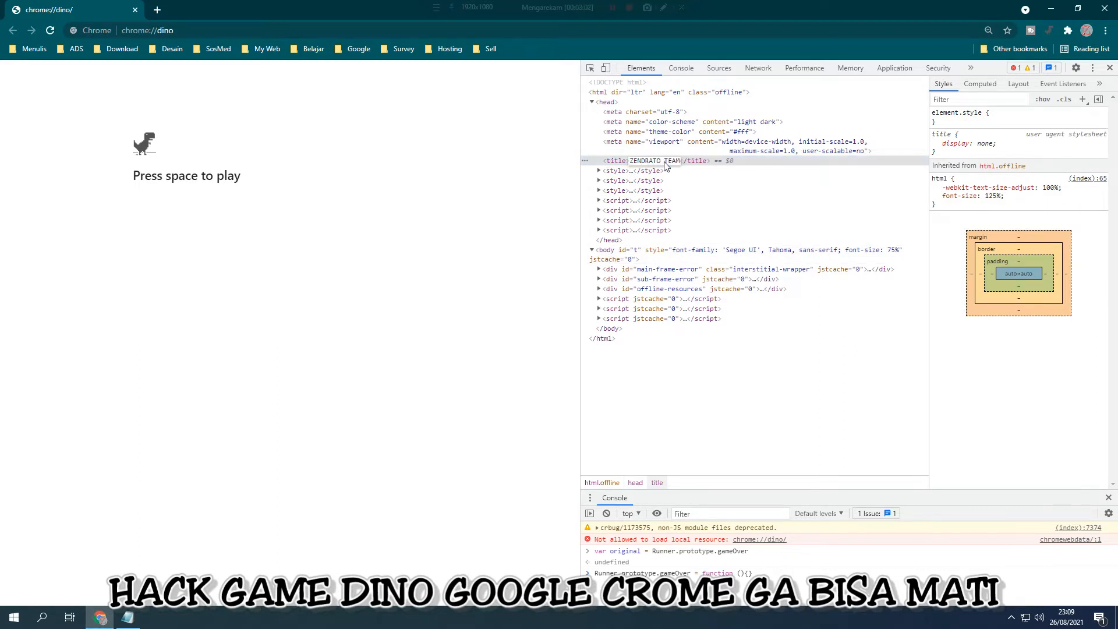
{"action": "mouse_move", "coordinate": [591, 68]}
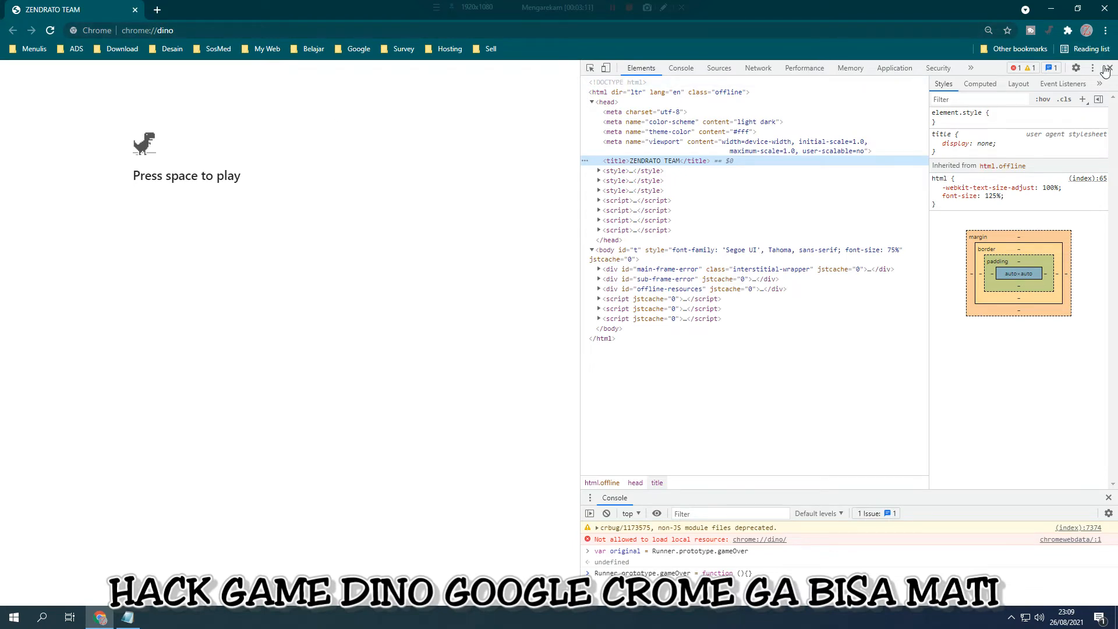
Step: Close DevTools, play the Dino game until game over, then open a new tab
{"action": "left_click", "coordinate": [1108, 68]}
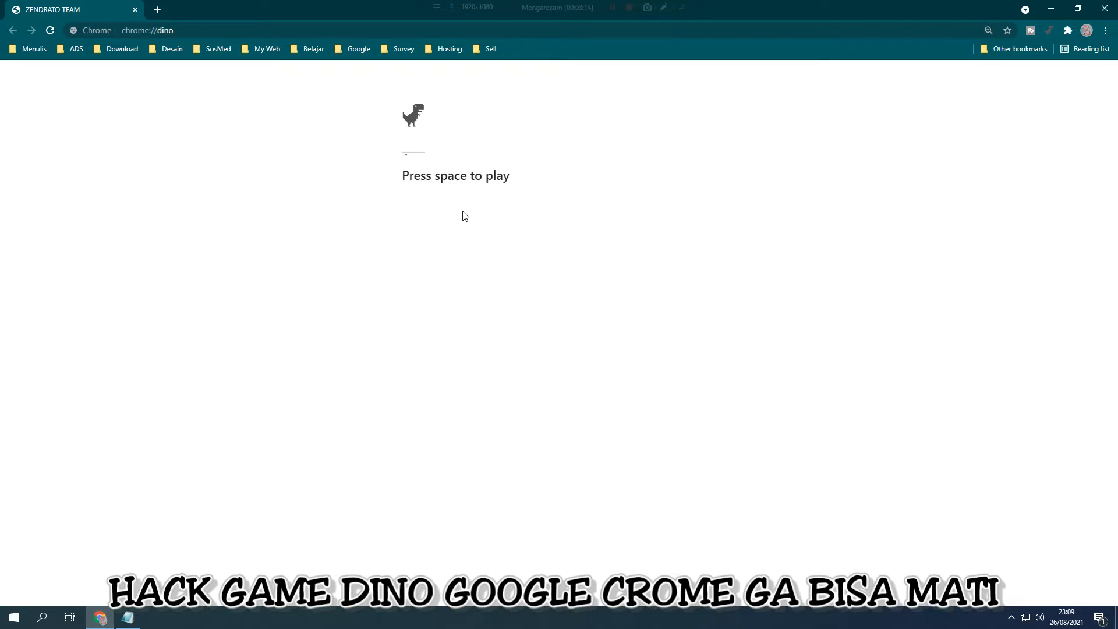
{"action": "key", "text": "space"}
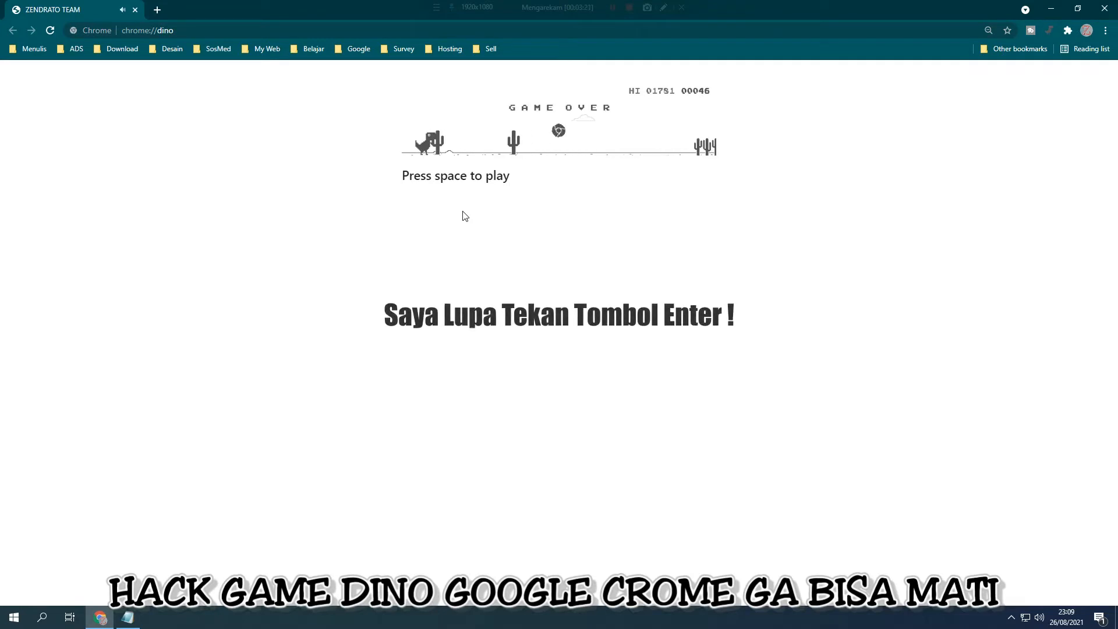
{"action": "key", "text": "space"}
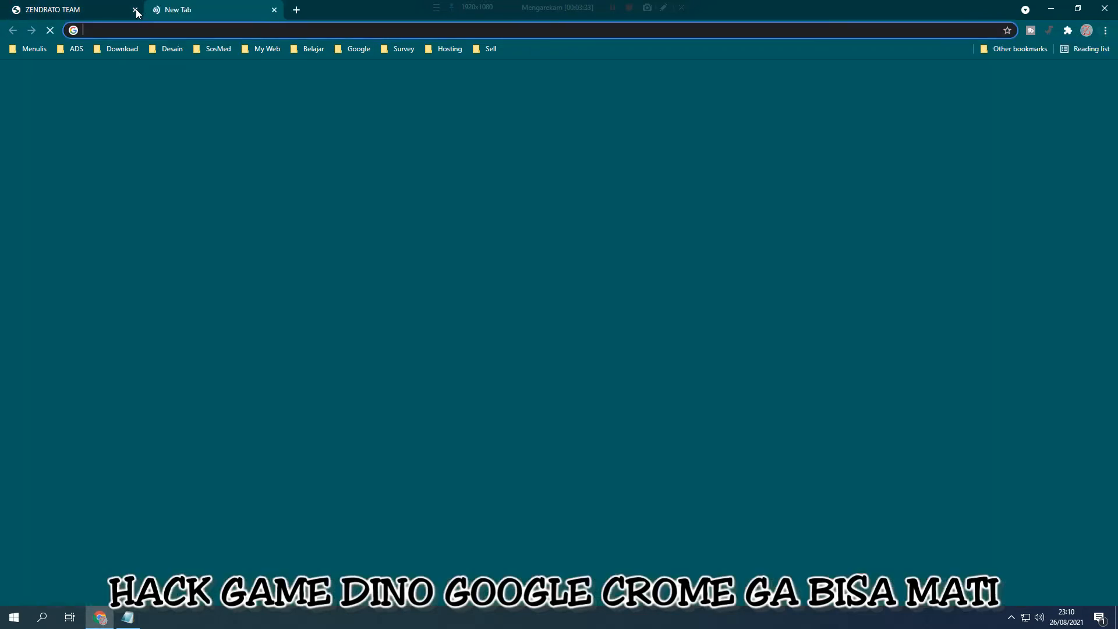
Step: Close the old game tab, load chrome://dino, and open DevTools with Ctrl+Shift+I
{"action": "left_click", "coordinate": [135, 10]}
{"action": "type", "text": "chrome://dino"}
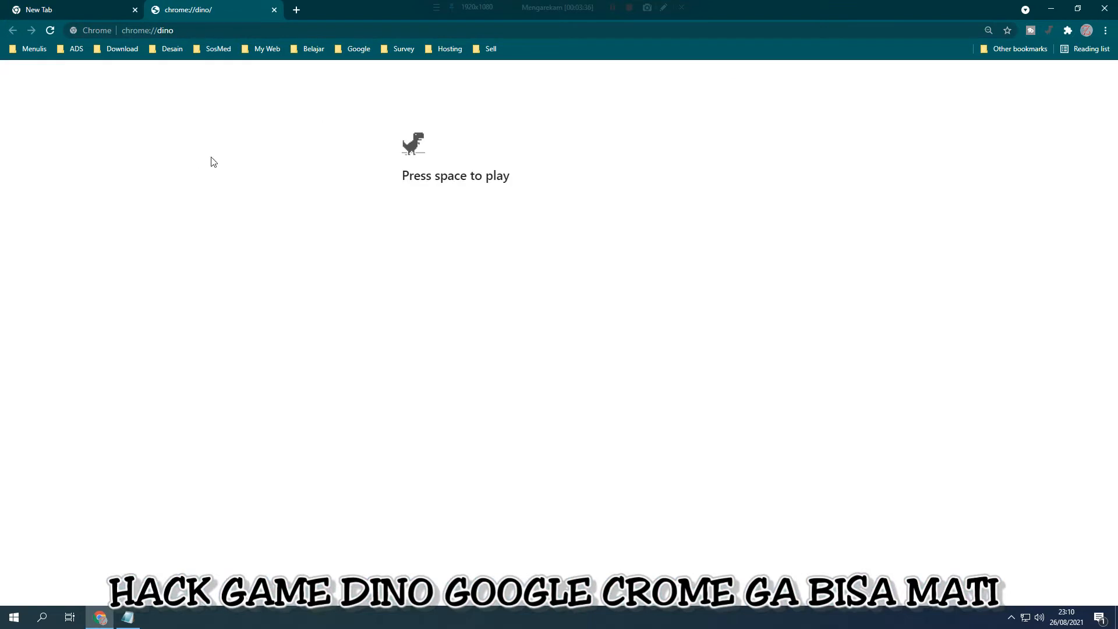
{"action": "left_click", "coordinate": [1104, 31]}
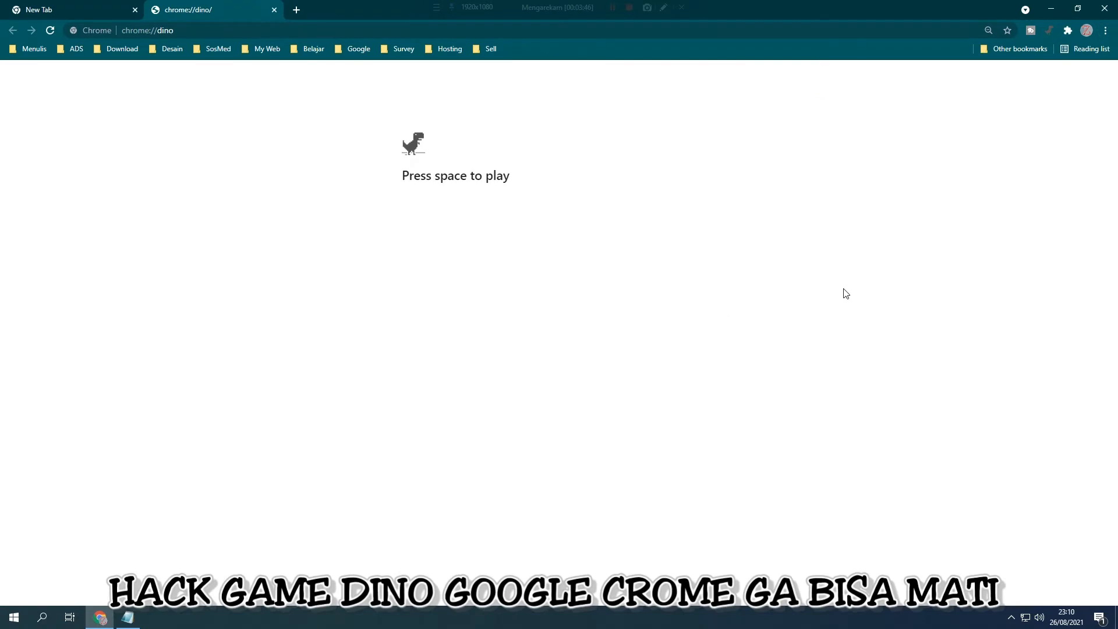
{"action": "key", "text": "ctrl+shift+i"}
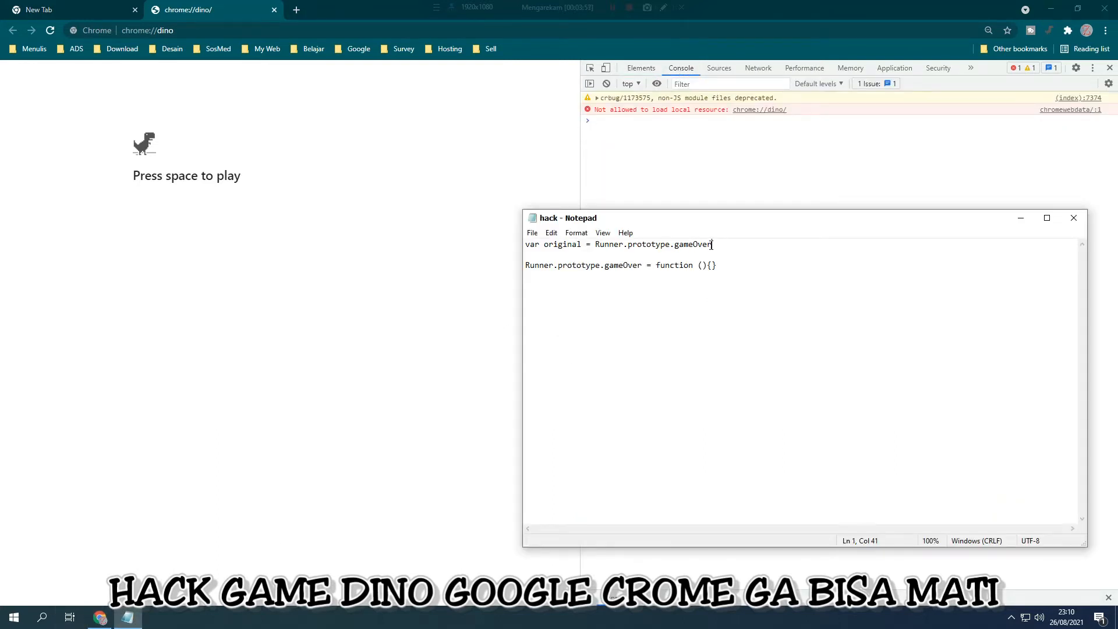
Step: Run the hack lines from Notepad in the Console, then close DevTools
{"action": "left_click_drag", "start_coordinate": [712, 244], "coordinate": [550, 244]}
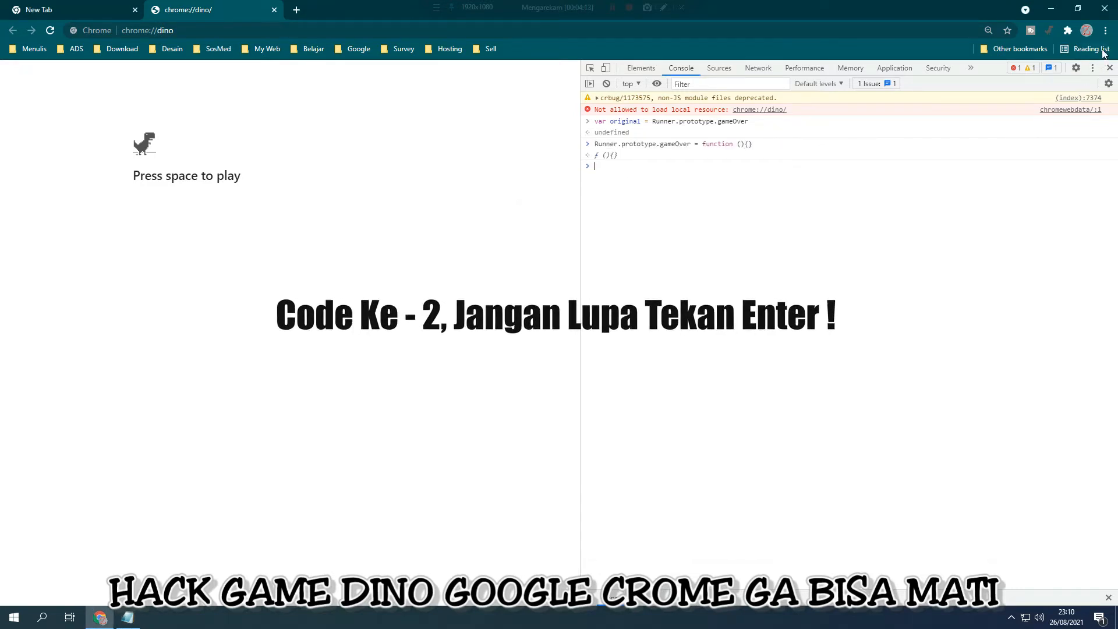
{"action": "left_click", "coordinate": [1109, 68]}
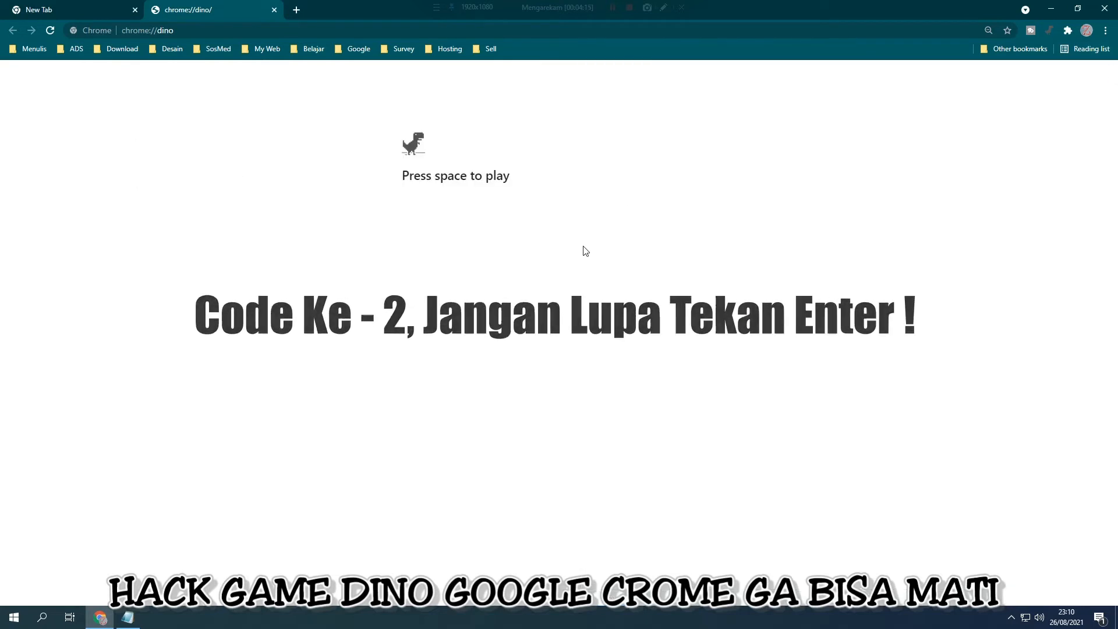
Step: Play the patched Dino game through obstacles past 2800 points, then right-click the canvas
{"action": "key", "text": "space"}
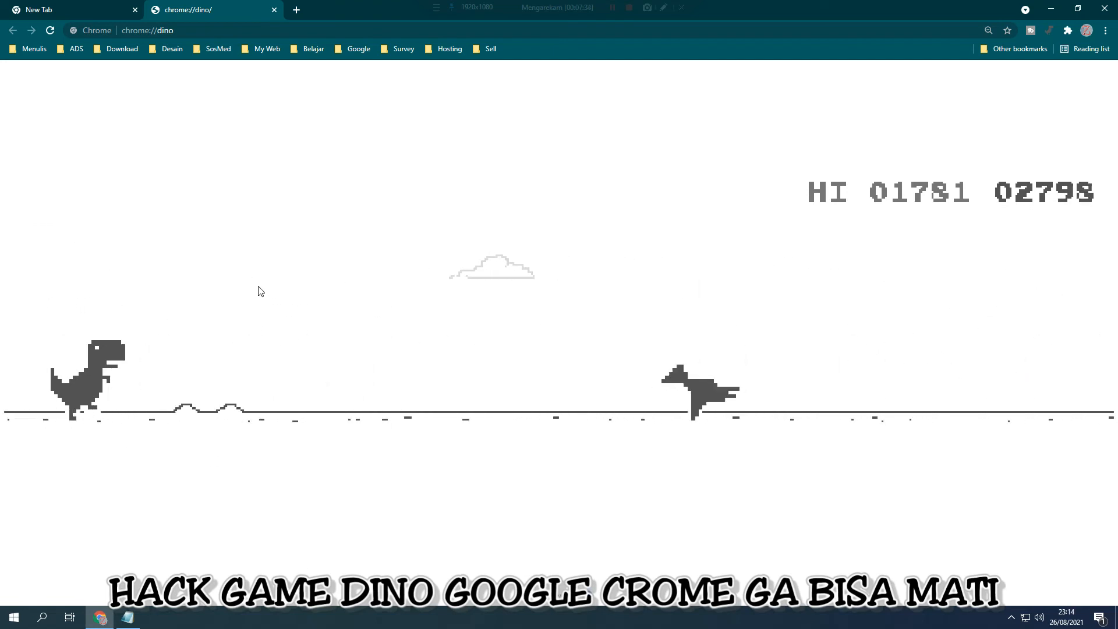
{"action": "right_click", "coordinate": [261, 291]}
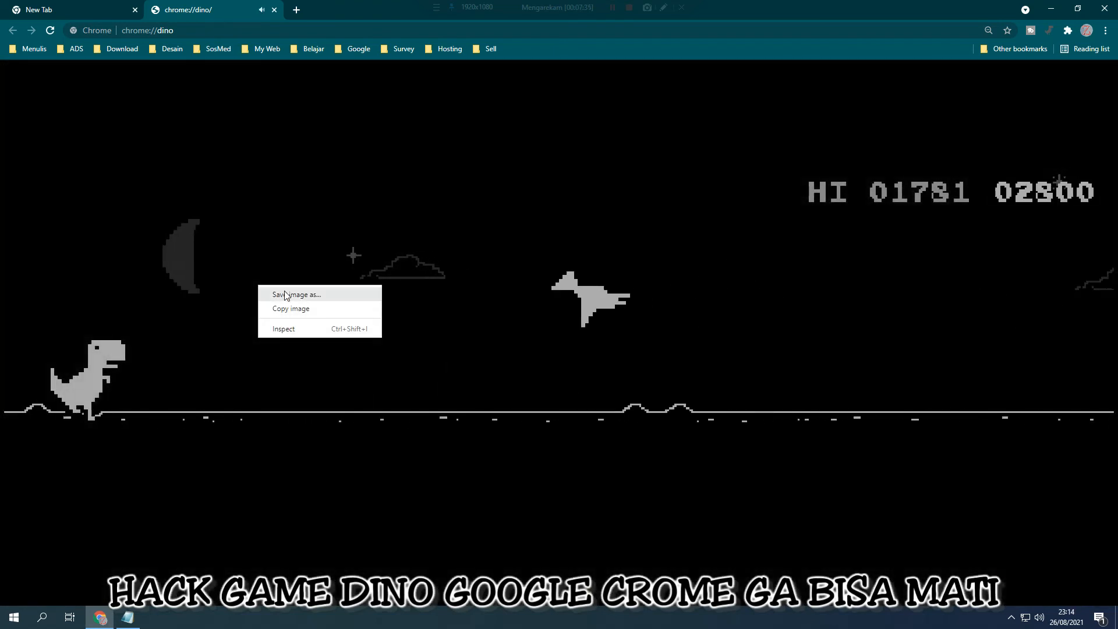